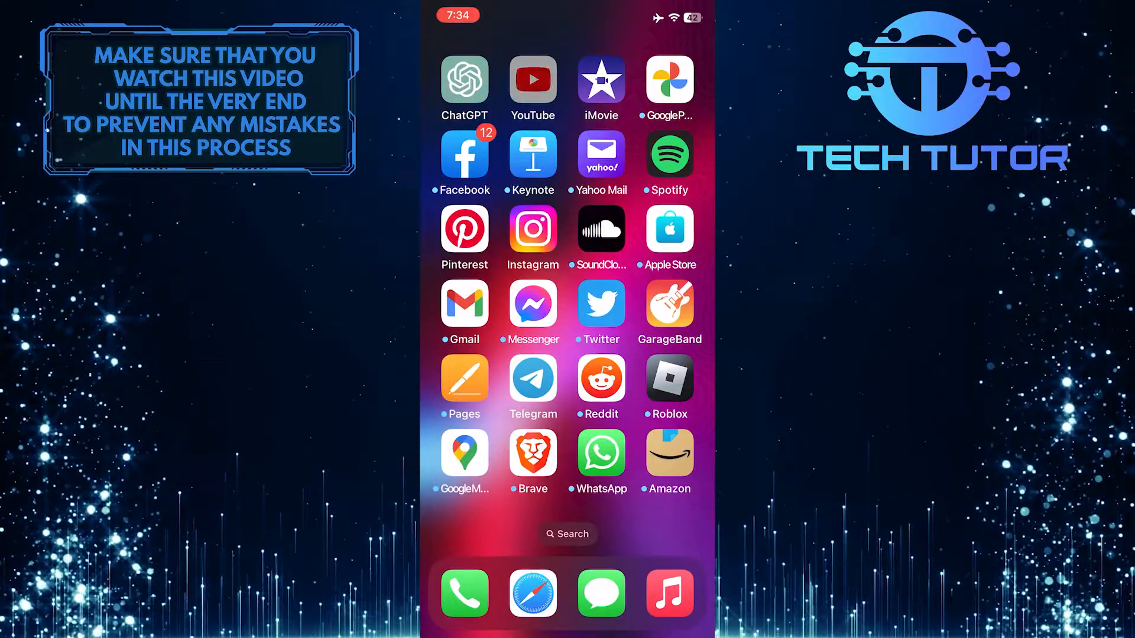
# Step: Launch the YouTube app from the Home Screen to reach its home feed
pyautogui.click(531, 82)
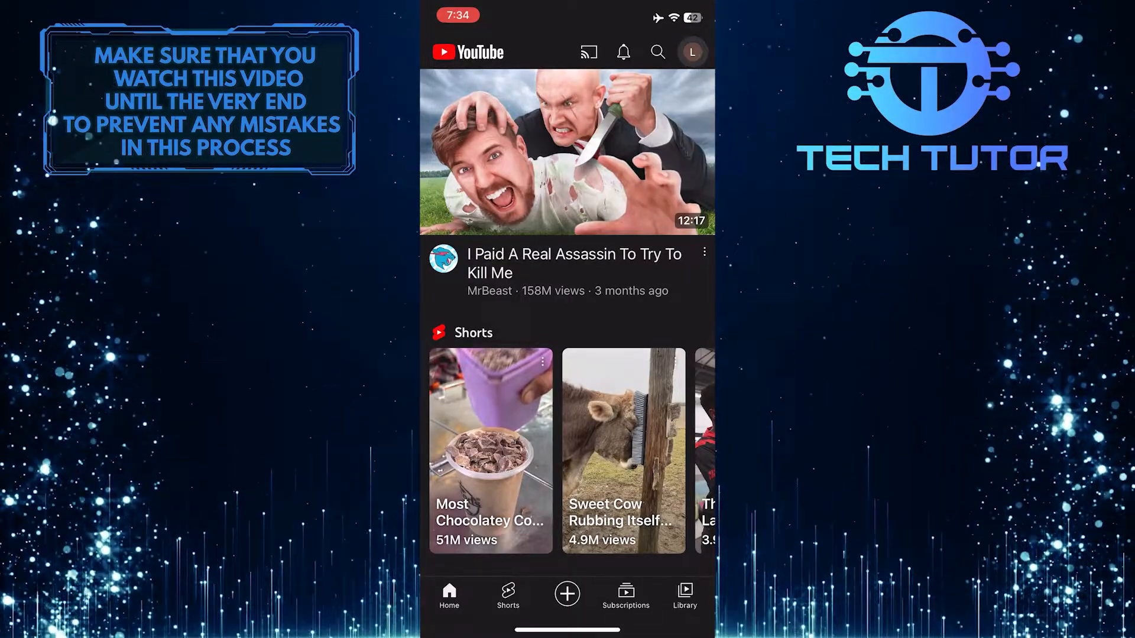
# Step: Reach the YouTube Settings list through the account menu
pyautogui.click(691, 51)
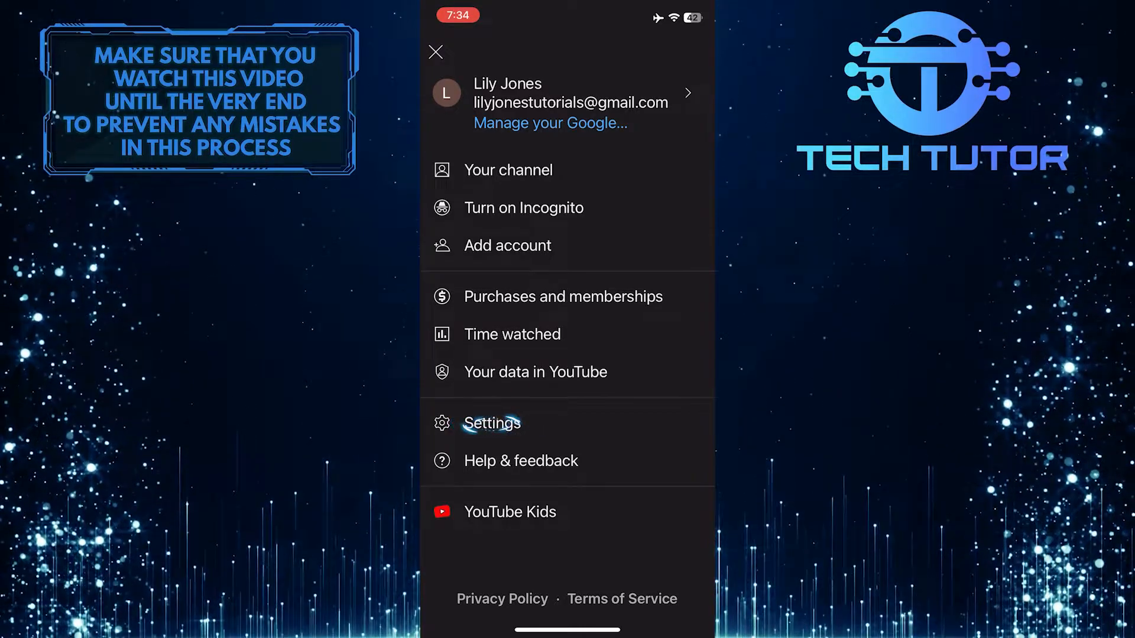
pyautogui.click(491, 423)
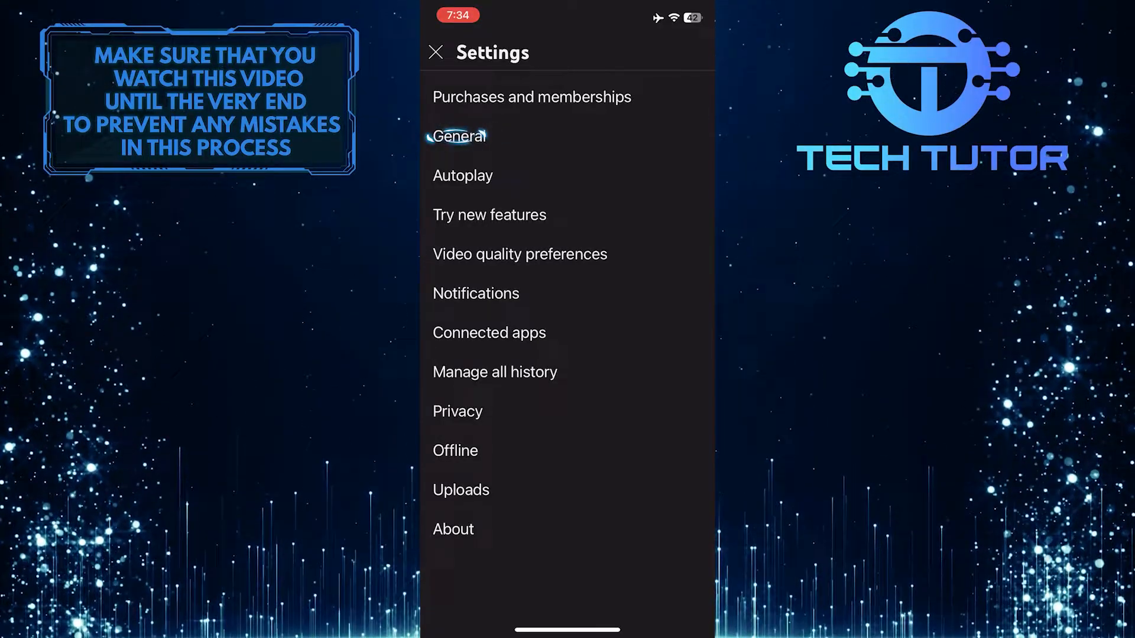
# Step: Go to the General settings page where Restricted Mode is listed
pyautogui.click(457, 136)
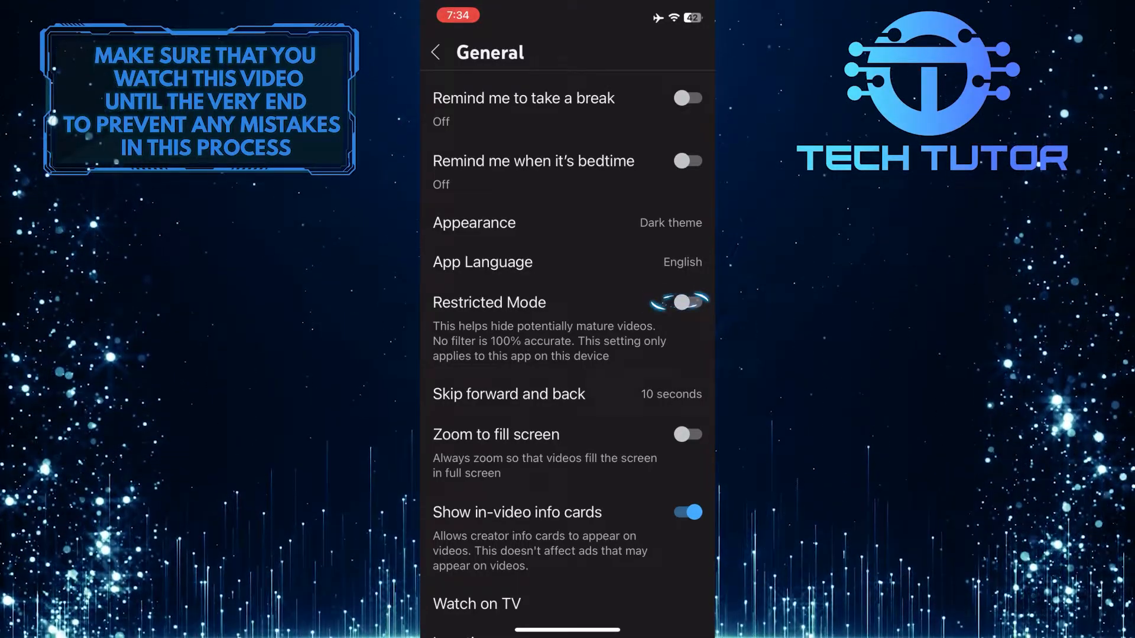
# Step: Switch the Restricted Mode toggle on to hide potentially mature videos
pyautogui.click(685, 301)
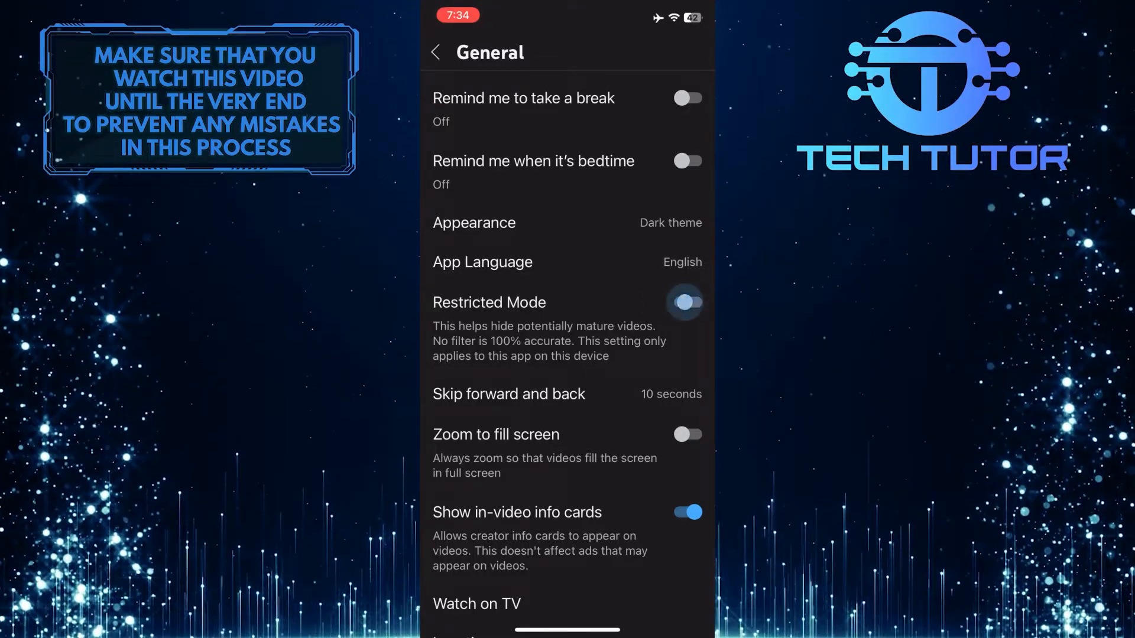
pyautogui.click(684, 301)
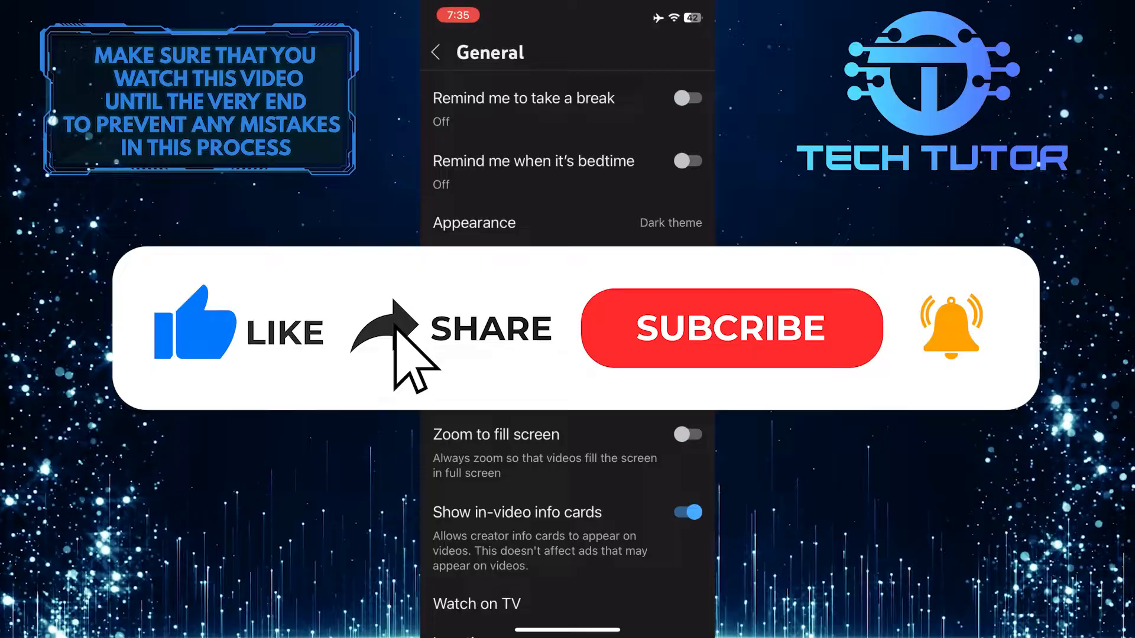
pyautogui.click(729, 327)
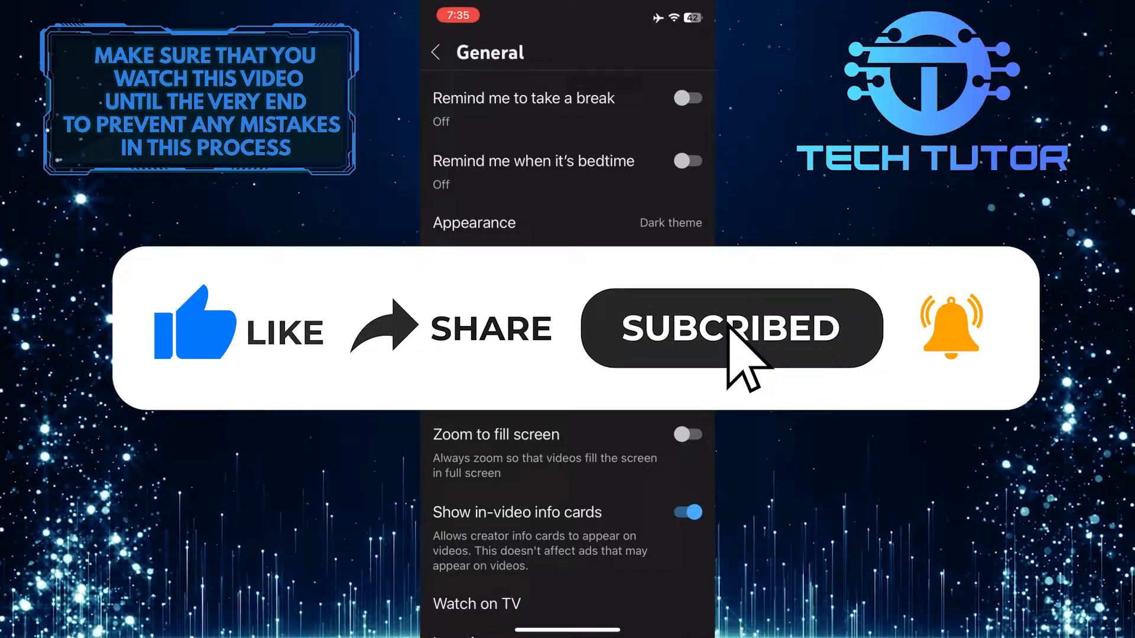